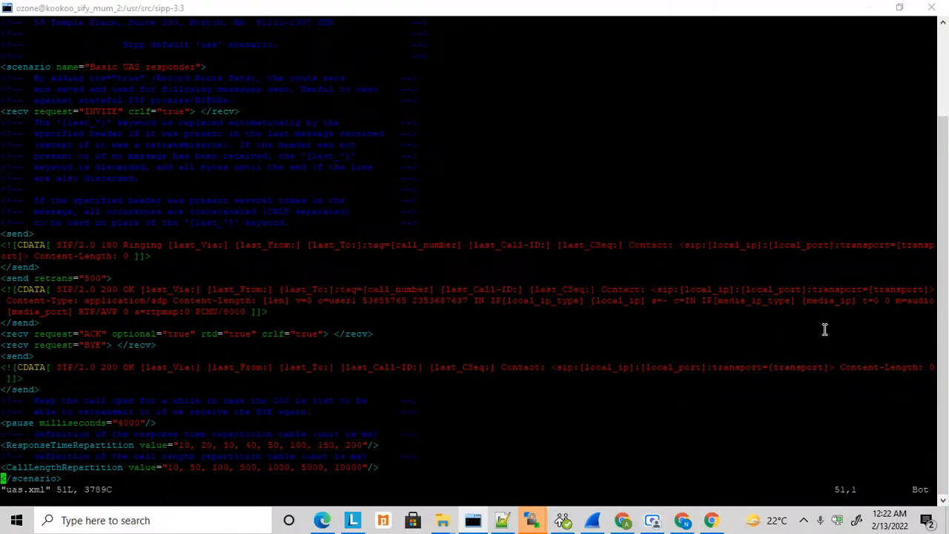
{"action": "mouse_move", "coordinate": [739, 332]}
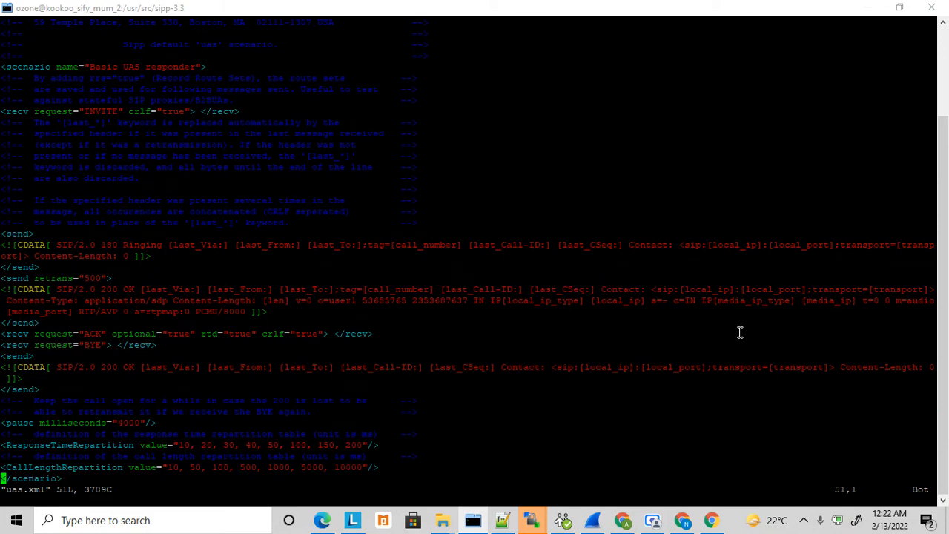
{"action": "mouse_move", "coordinate": [581, 249]}
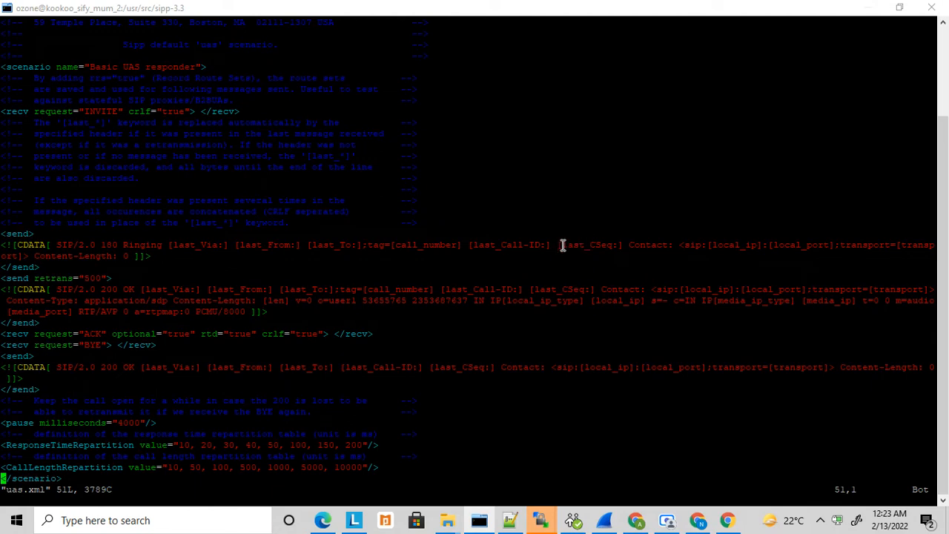
{"action": "mouse_move", "coordinate": [460, 255]}
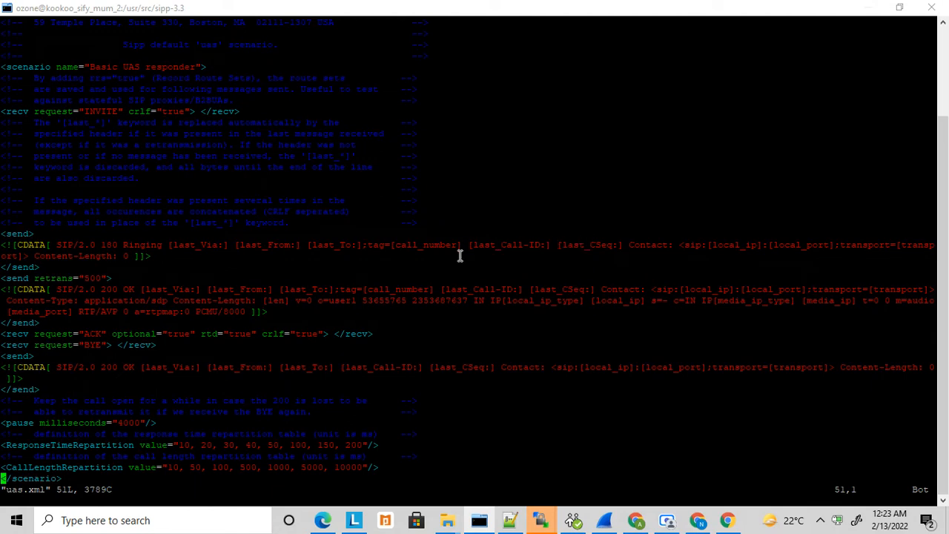
{"action": "mouse_move", "coordinate": [463, 273]}
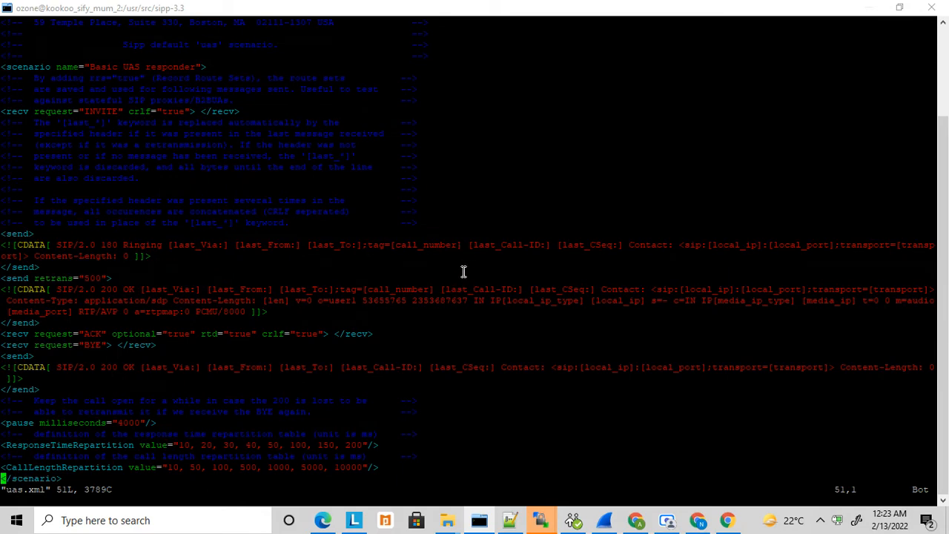
{"action": "mouse_move", "coordinate": [394, 300]}
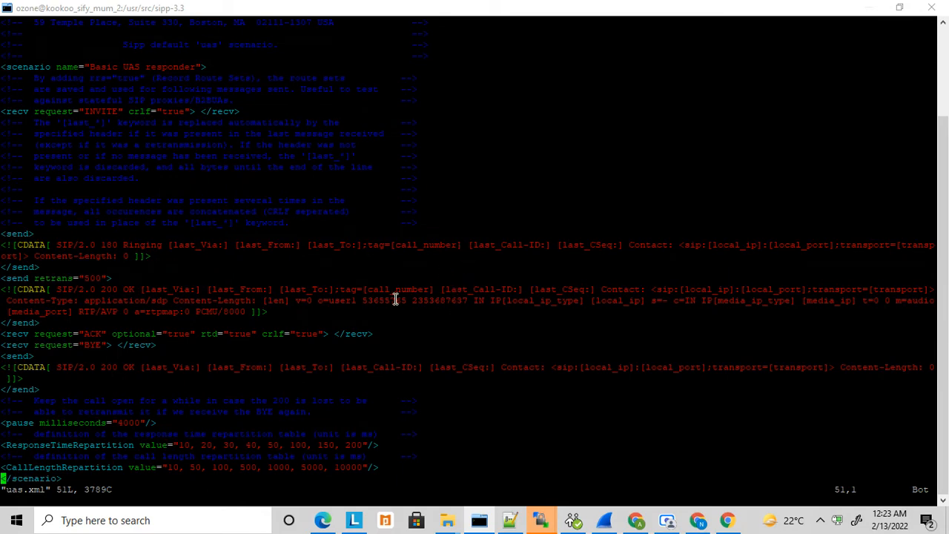
{"action": "mouse_move", "coordinate": [608, 481]}
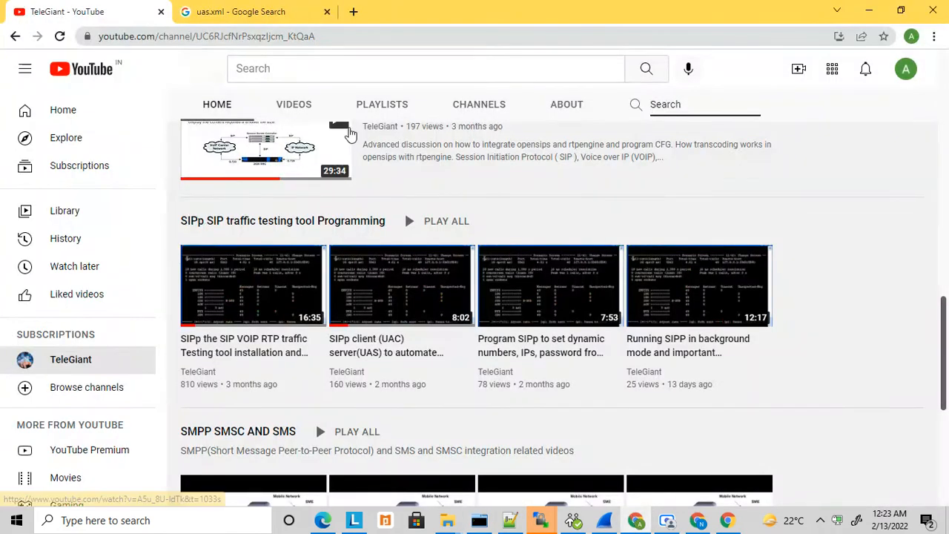
View the sipp.sourceforge.net uas.xml page from the search results and scroll through the scenario.
{"action": "left_click", "coordinate": [240, 11]}
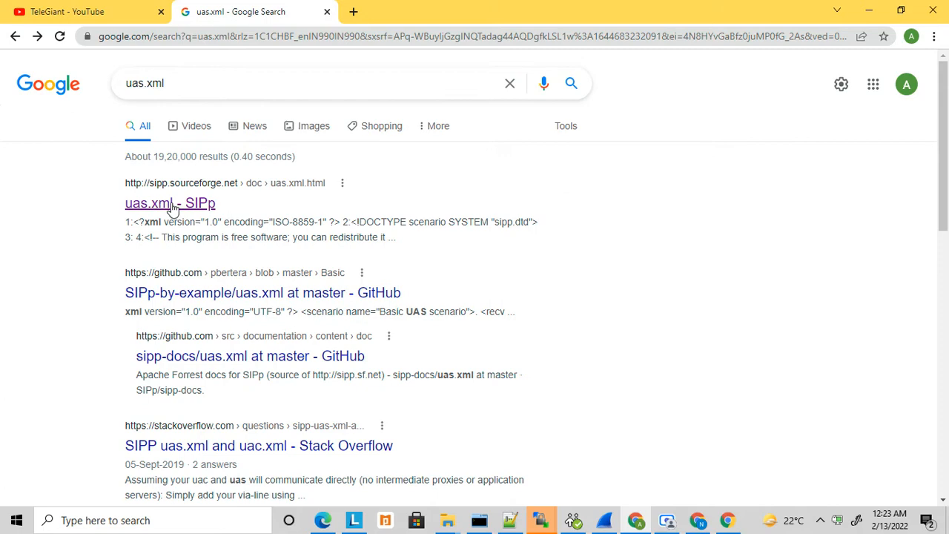
{"action": "left_click", "coordinate": [169, 201]}
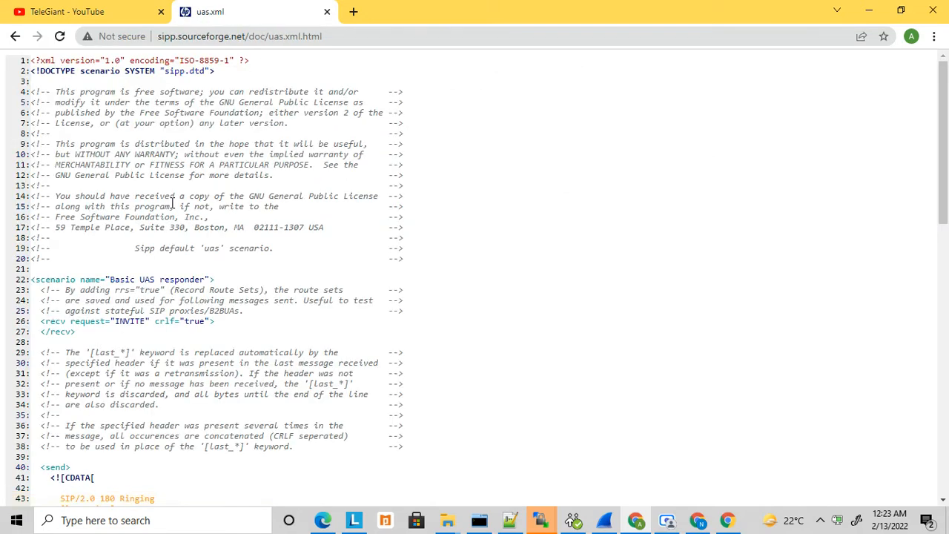
{"action": "mouse_move", "coordinate": [931, 122]}
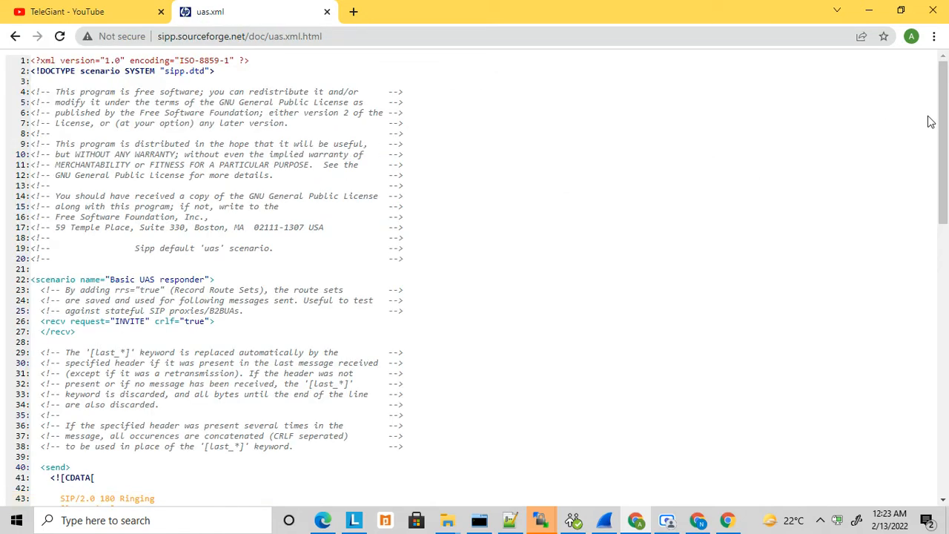
{"action": "scroll", "scroll_direction": "down", "scroll_amount": 3}
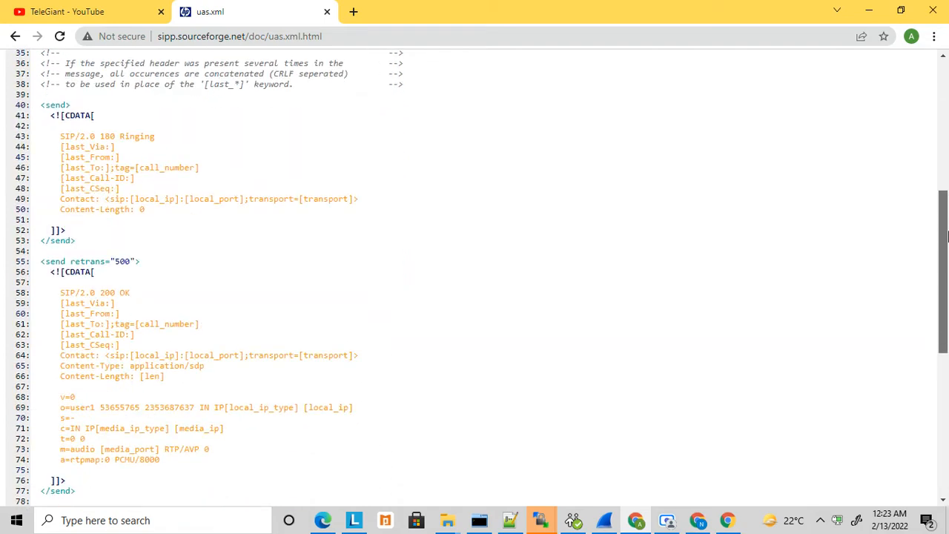
{"action": "scroll", "scroll_direction": "down", "scroll_amount": 3}
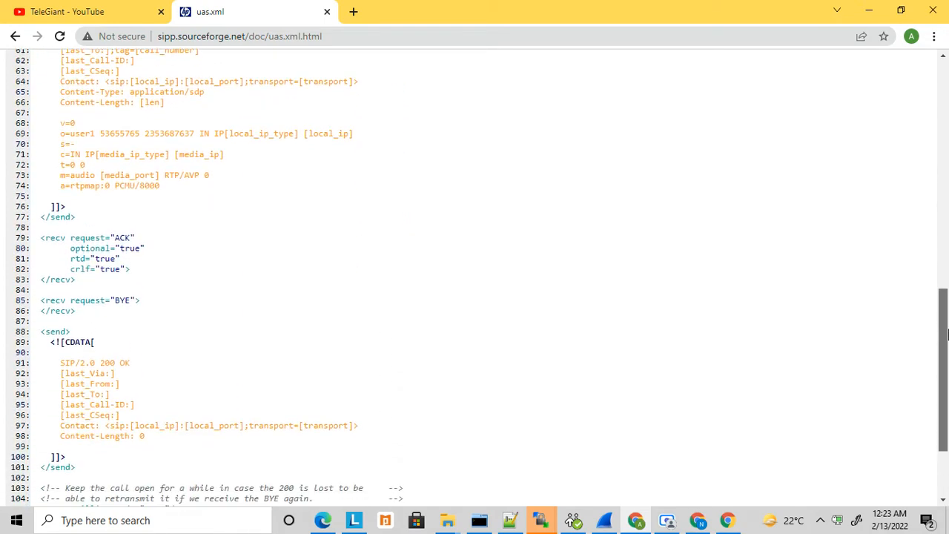
{"action": "scroll", "scroll_direction": "up", "scroll_amount": 3}
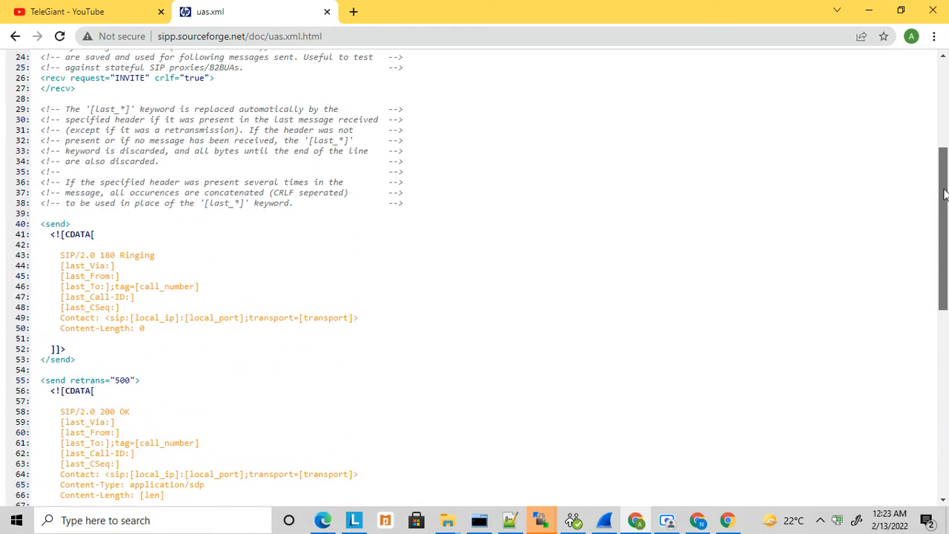
{"action": "scroll", "scroll_direction": "up", "scroll_amount": 3}
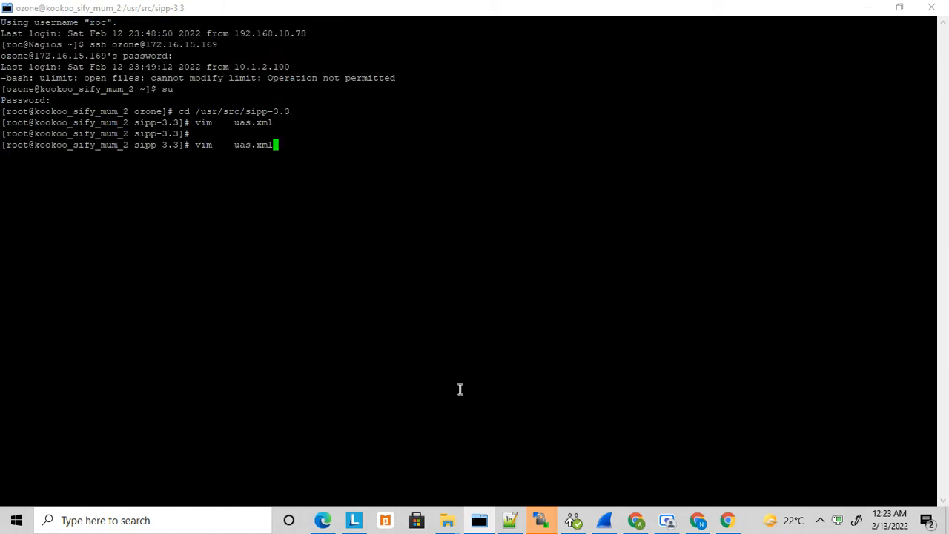
Edit uas.xml in vim anyway past the swap-file warning and move through its lines.
{"action": "key", "text": "Return"}
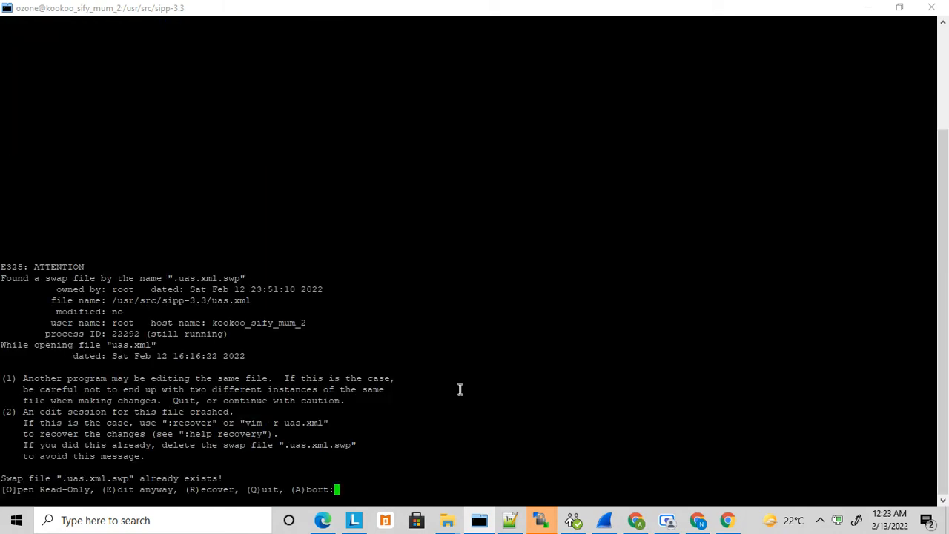
{"action": "type", "text": "E"}
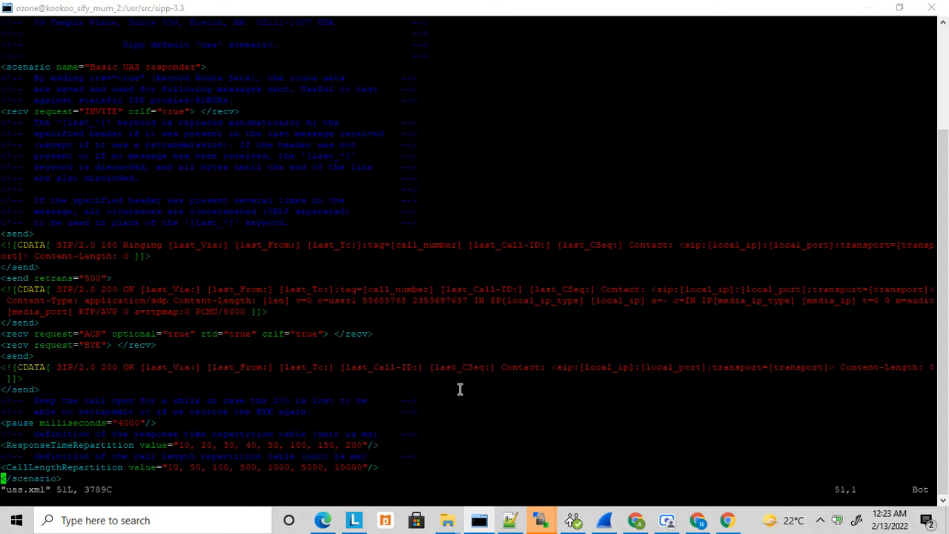
{"action": "key", "text": "Up"}
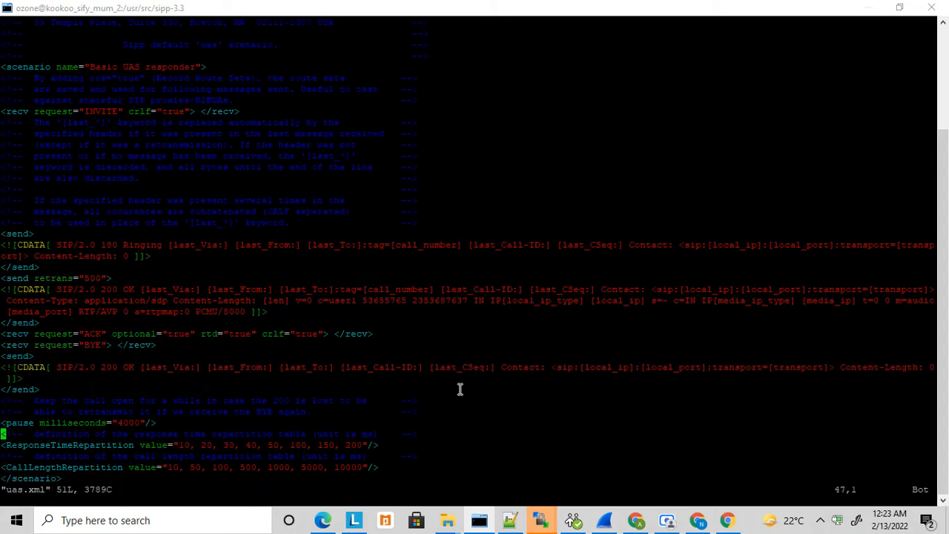
{"action": "mouse_move", "coordinate": [178, 196]}
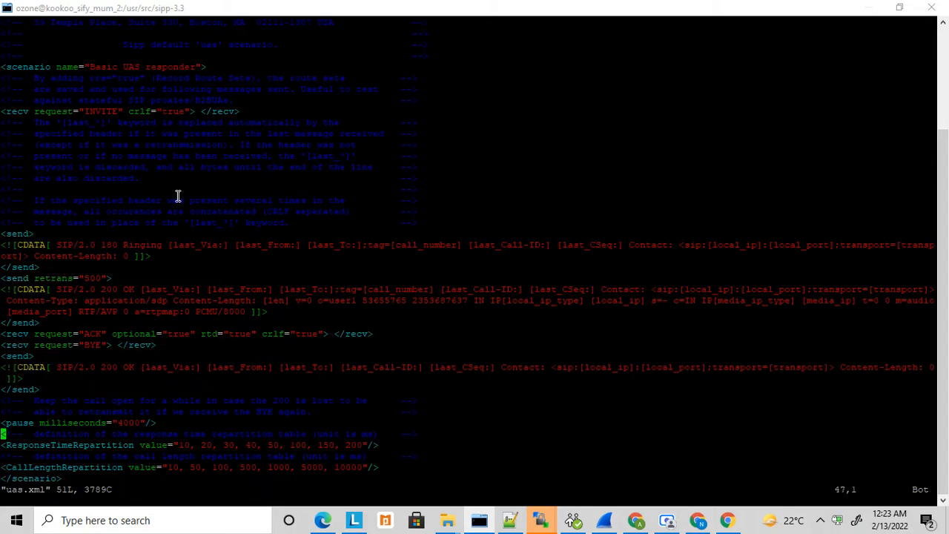
{"action": "mouse_move", "coordinate": [151, 135]}
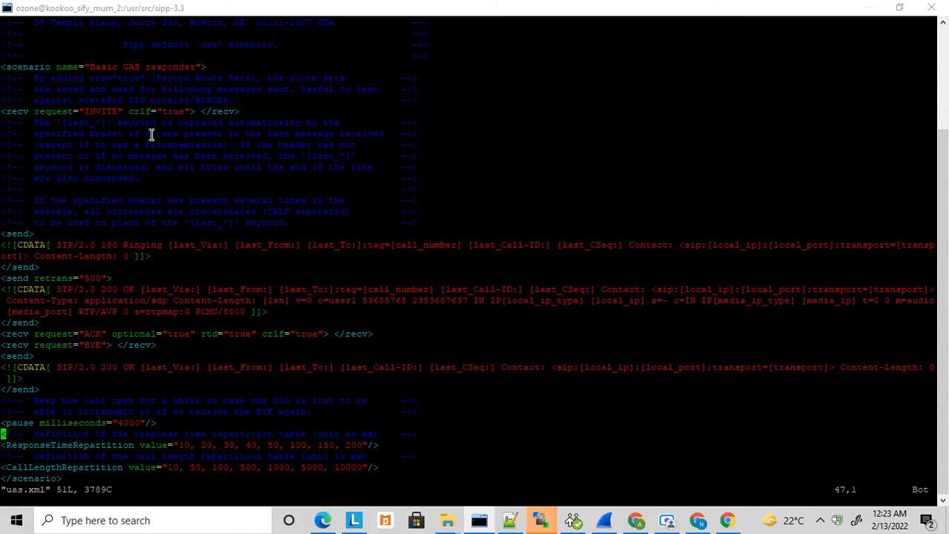
{"action": "mouse_move", "coordinate": [140, 302]}
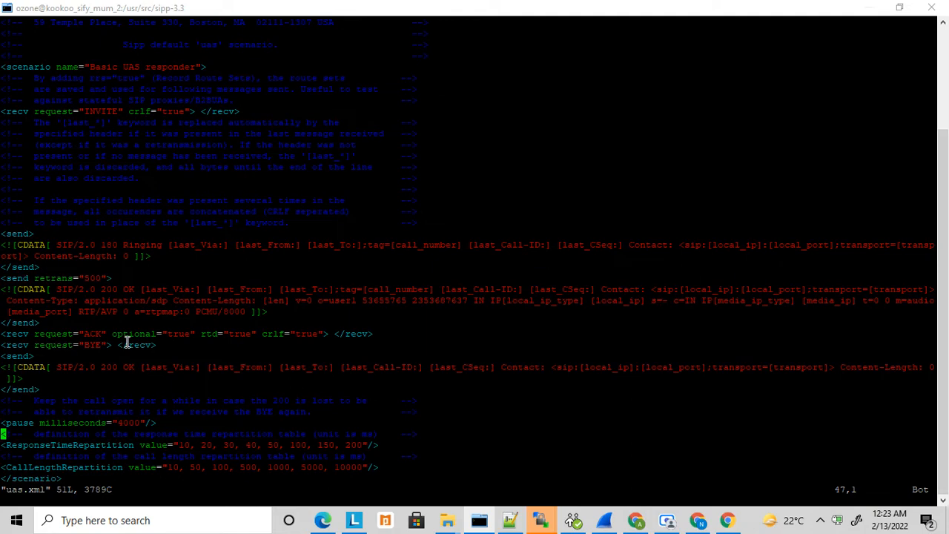
{"action": "mouse_move", "coordinate": [122, 399]}
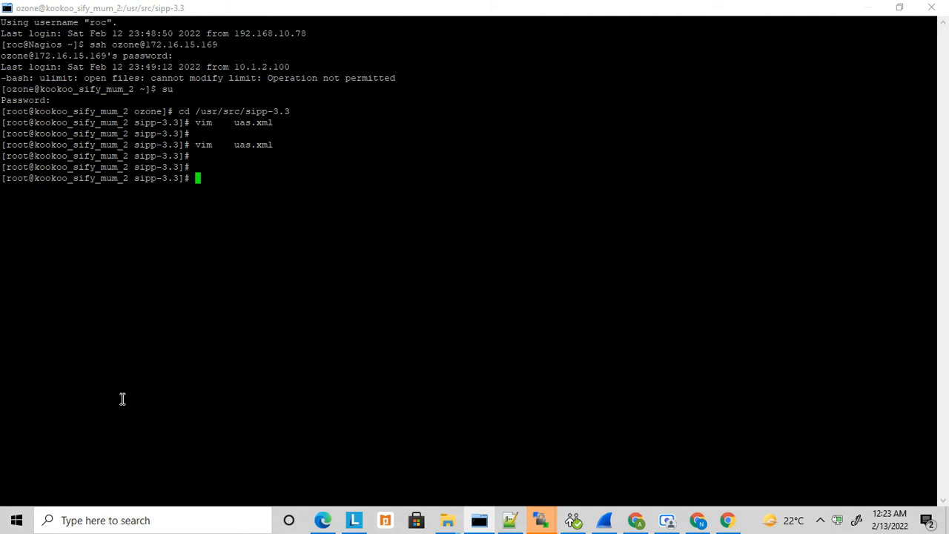
Recall and launch the ./sipp -sn uas command listening on local port 5064 with trace options.
{"action": "type", "text": "vim uac.xml"}
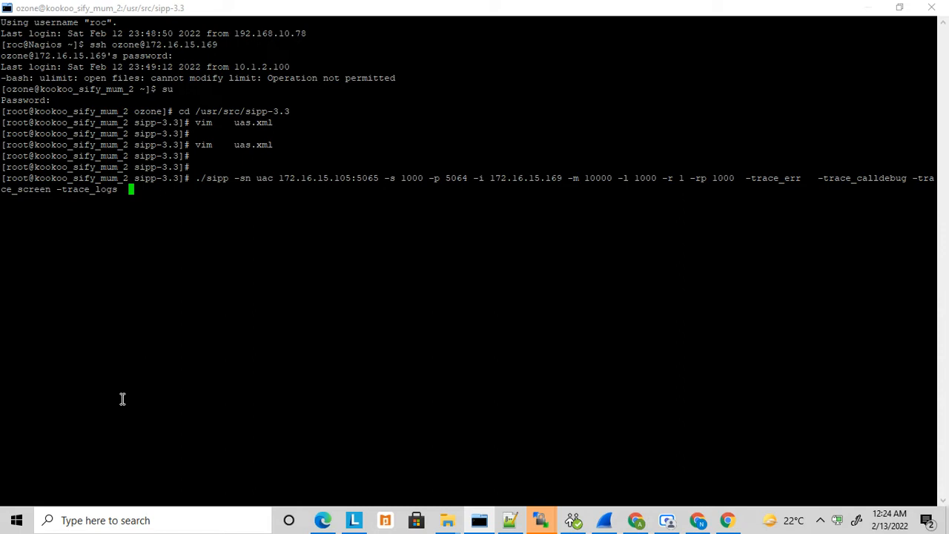
{"action": "type", "text": "R"}
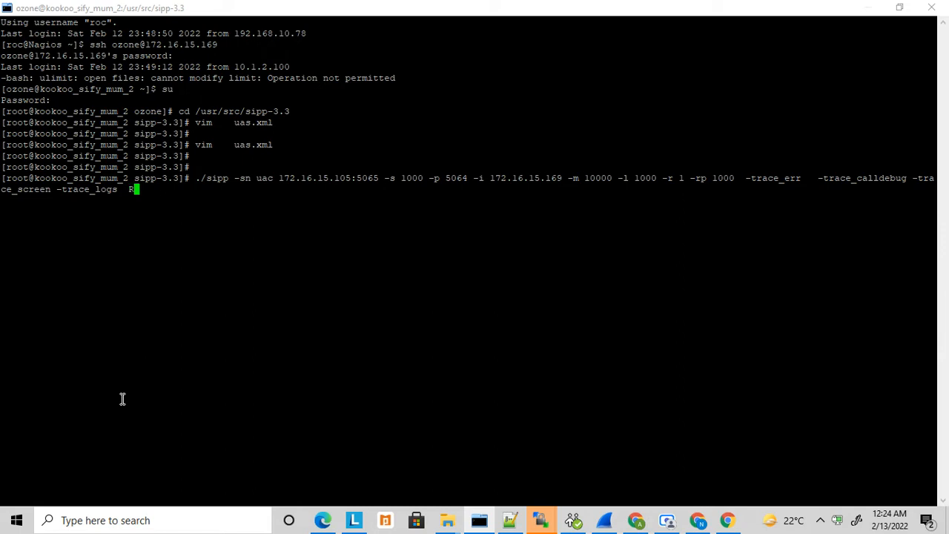
{"action": "key", "text": "Backspace"}
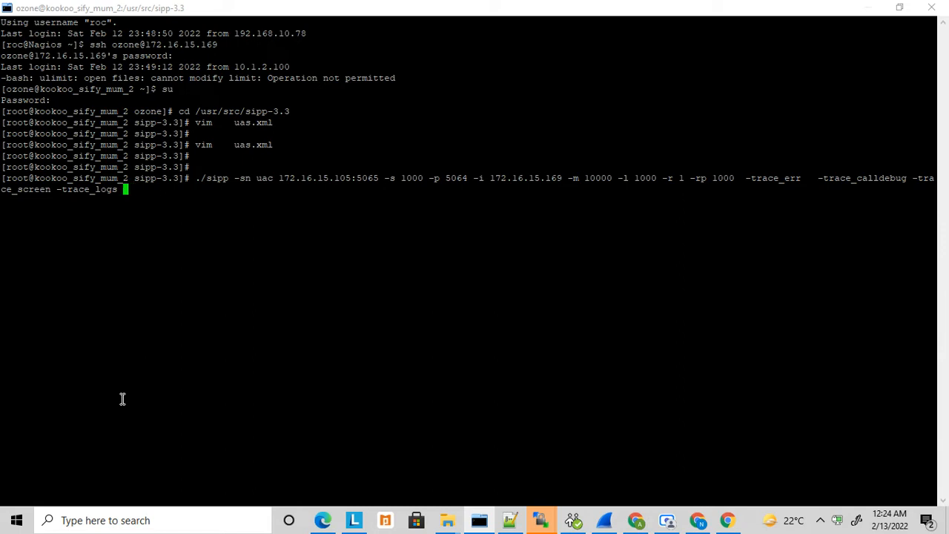
{"action": "key", "text": "ctrl+r"}
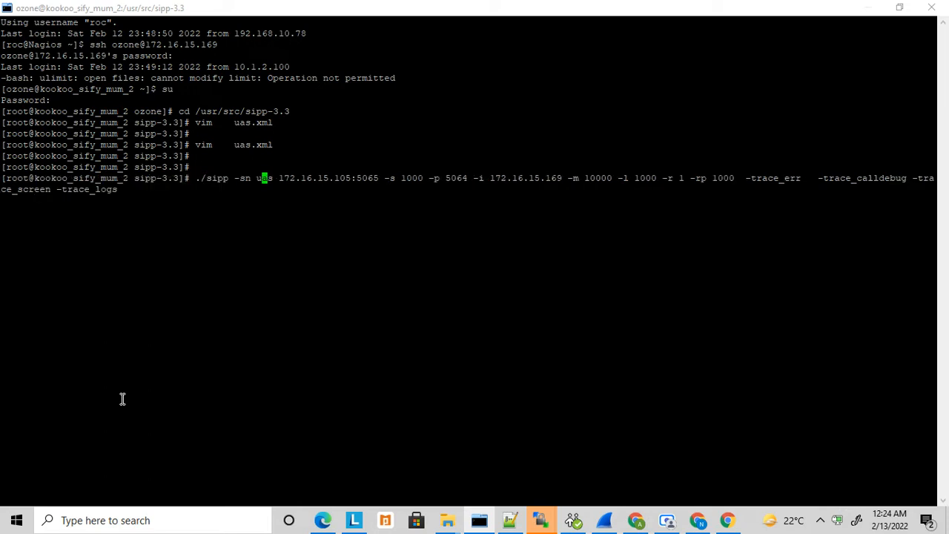
{"action": "key", "text": "Right"}
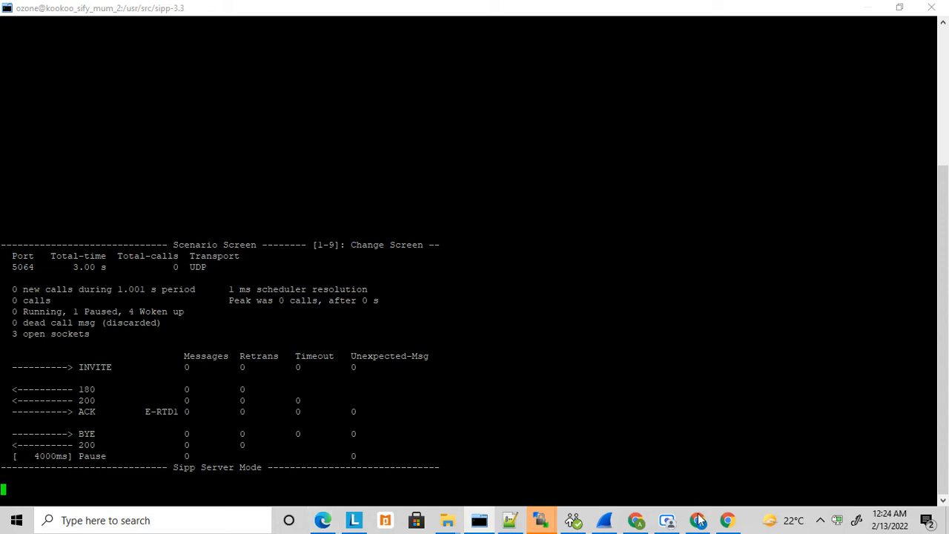
Bring the Bria 5 softphone up over the waiting SIPp server terminal.
{"action": "left_click", "coordinate": [573, 519]}
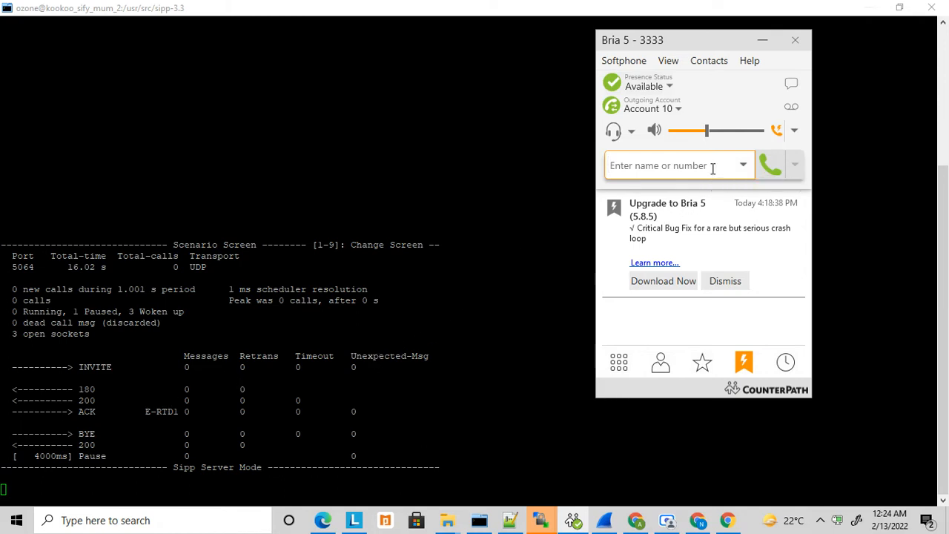
Call 2004 from Bria, hang up once SIPp establishes it, and ready the dial field again.
{"action": "left_click", "coordinate": [742, 166]}
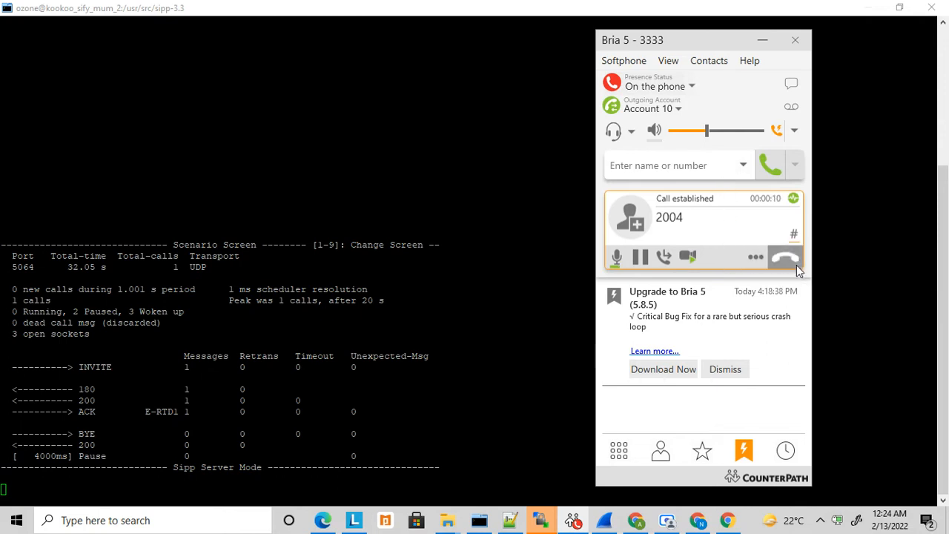
{"action": "left_click", "coordinate": [784, 257]}
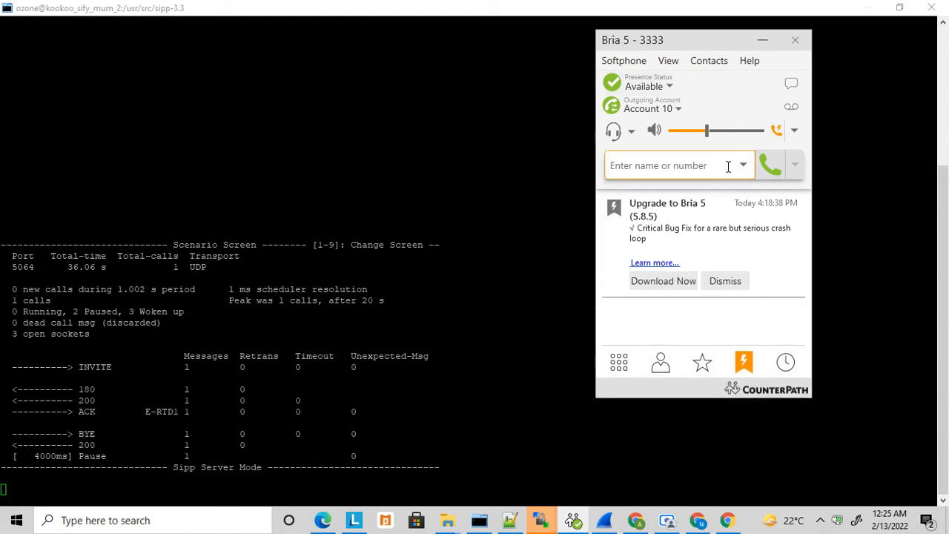
{"action": "left_click", "coordinate": [741, 166]}
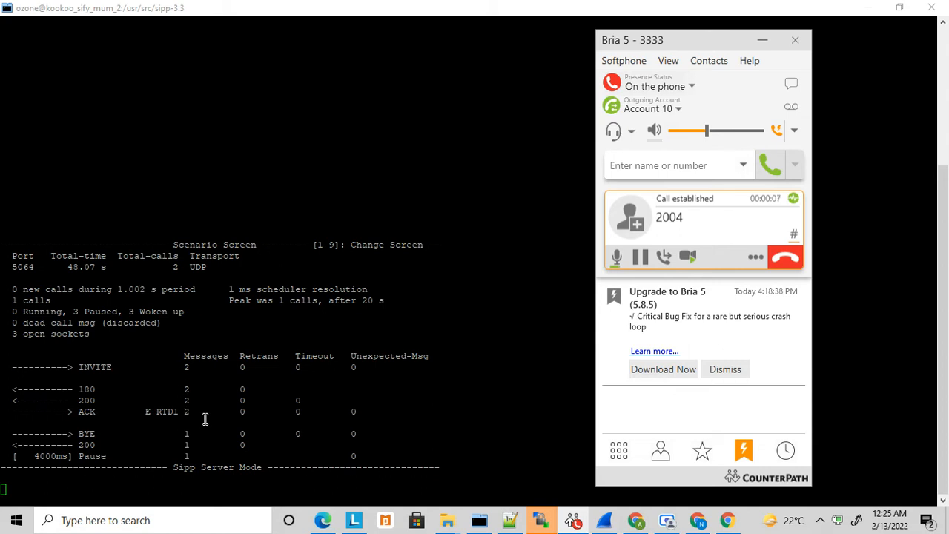
{"action": "mouse_move", "coordinate": [703, 245]}
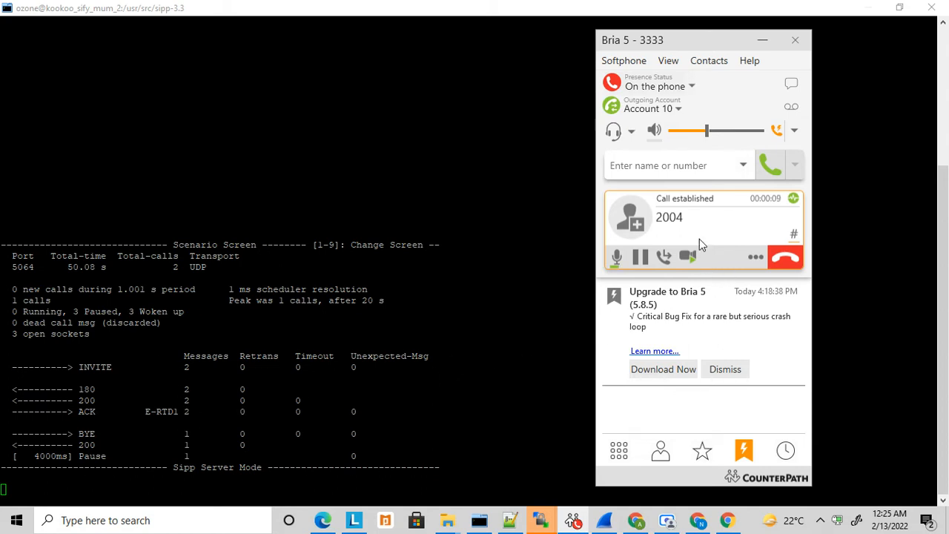
{"action": "mouse_move", "coordinate": [691, 240]}
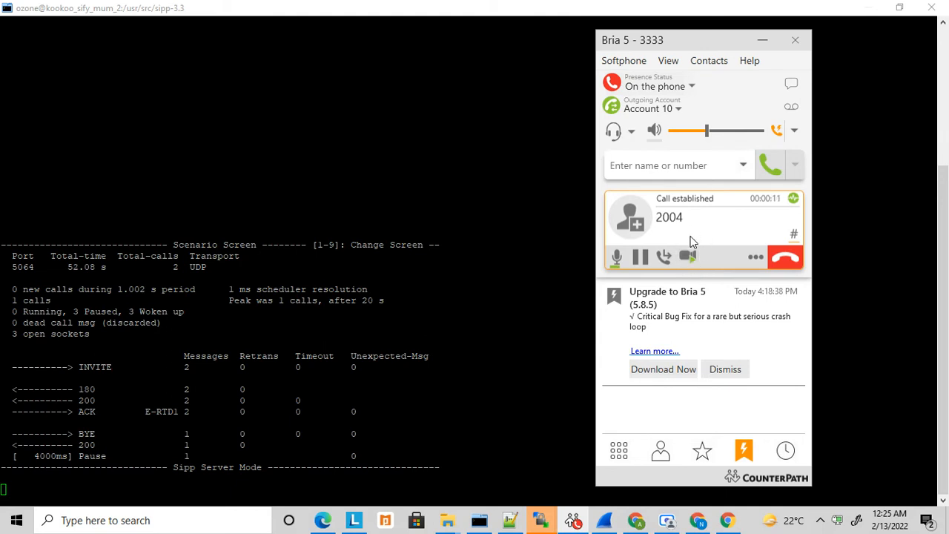
{"action": "mouse_move", "coordinate": [759, 279]}
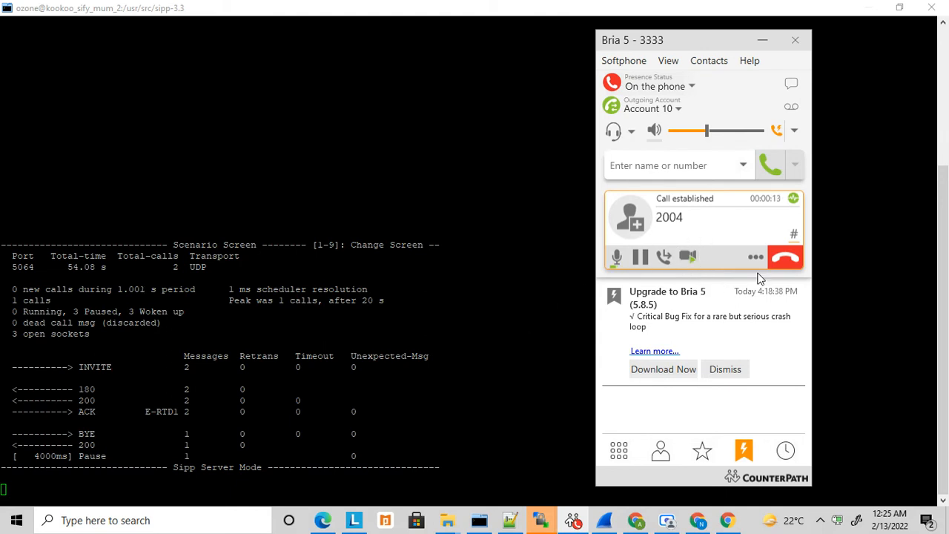
End the second established call to 2004 with the red hang-up button.
{"action": "left_click", "coordinate": [784, 256]}
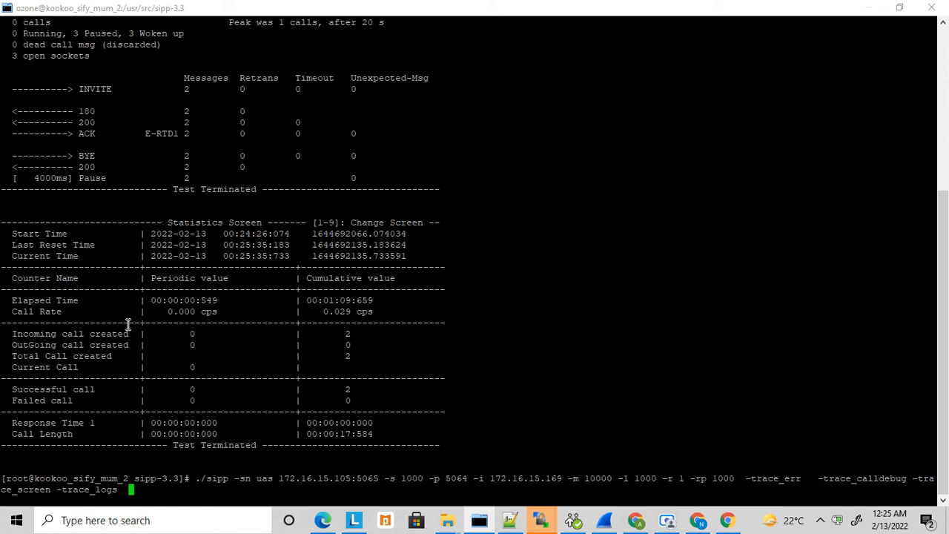
Recall vim uas.xml from history and continue past the swap-file warning.
{"action": "key", "text": "Return"}
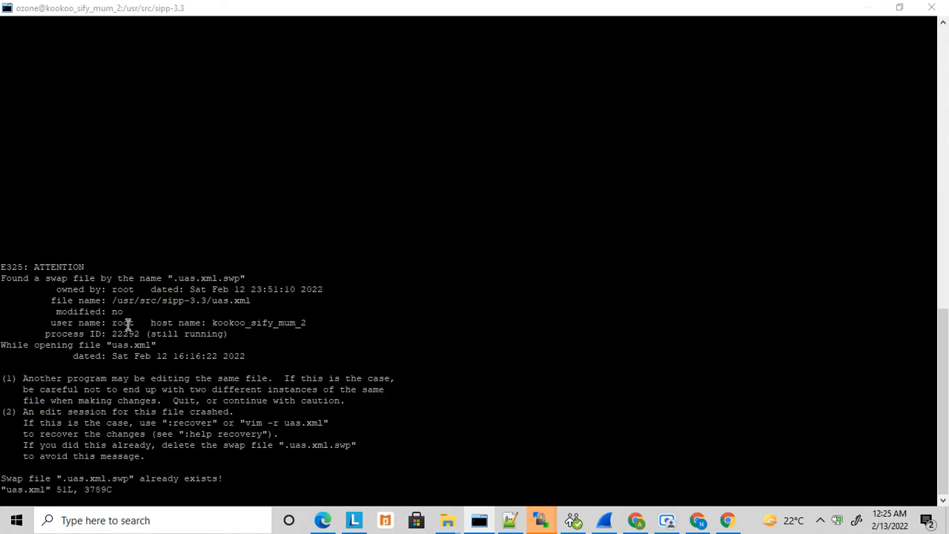
{"action": "key", "text": "Return"}
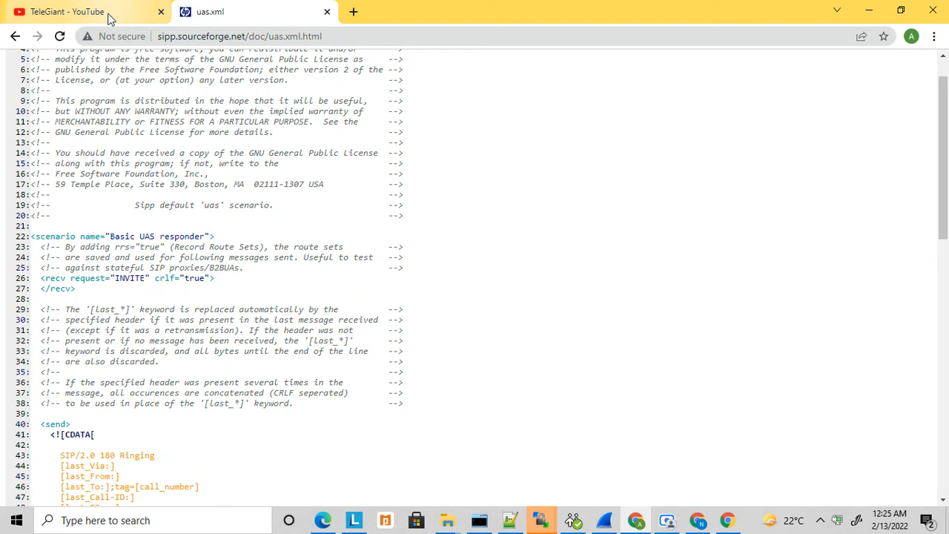
Browse the TeleGiant channel's SIPp and SIP VoIP playlists down the page and back to the header.
{"action": "left_click", "coordinate": [81, 12]}
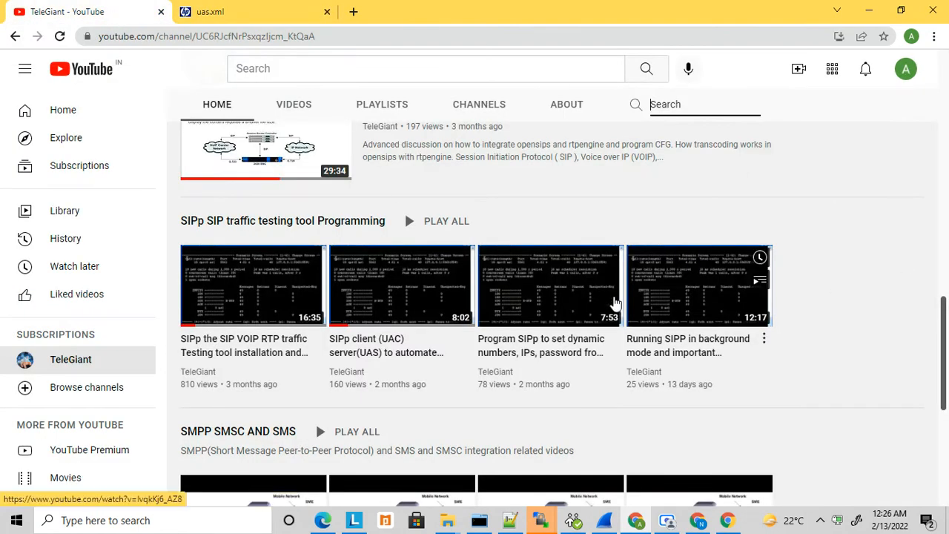
{"action": "mouse_move", "coordinate": [436, 311]}
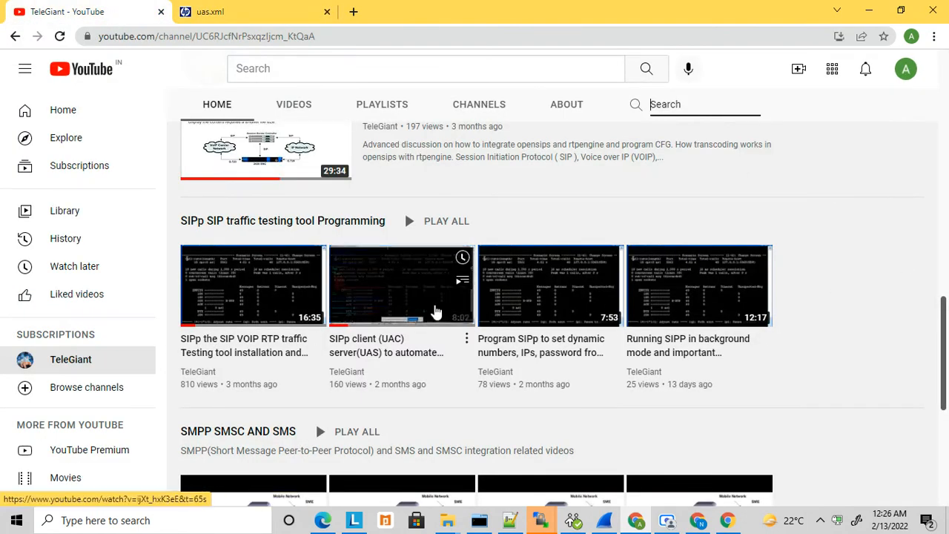
{"action": "mouse_move", "coordinate": [551, 285]}
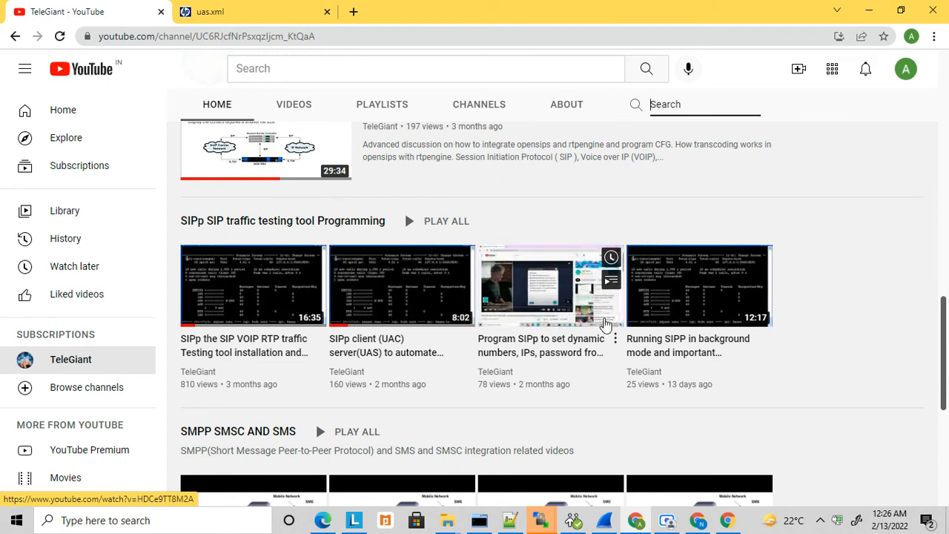
{"action": "mouse_move", "coordinate": [685, 342]}
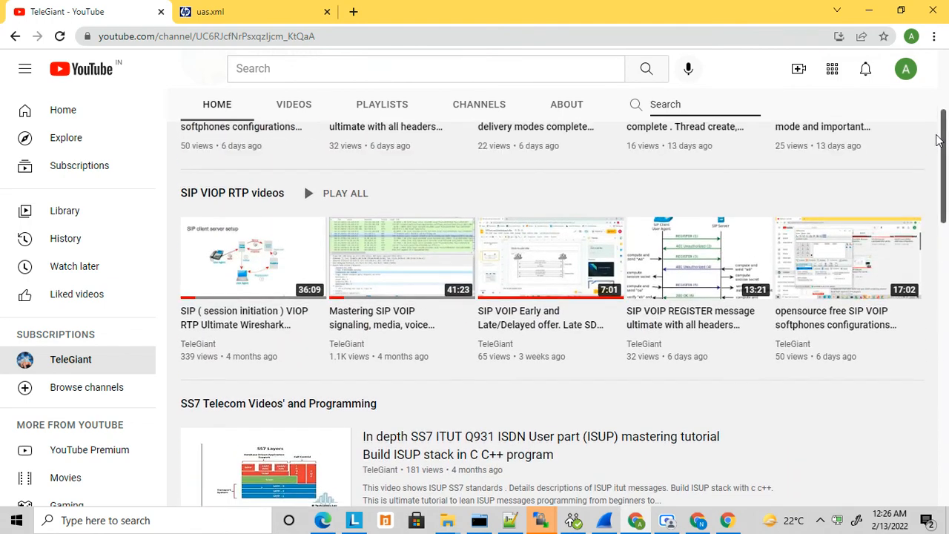
{"action": "mouse_move", "coordinate": [548, 270]}
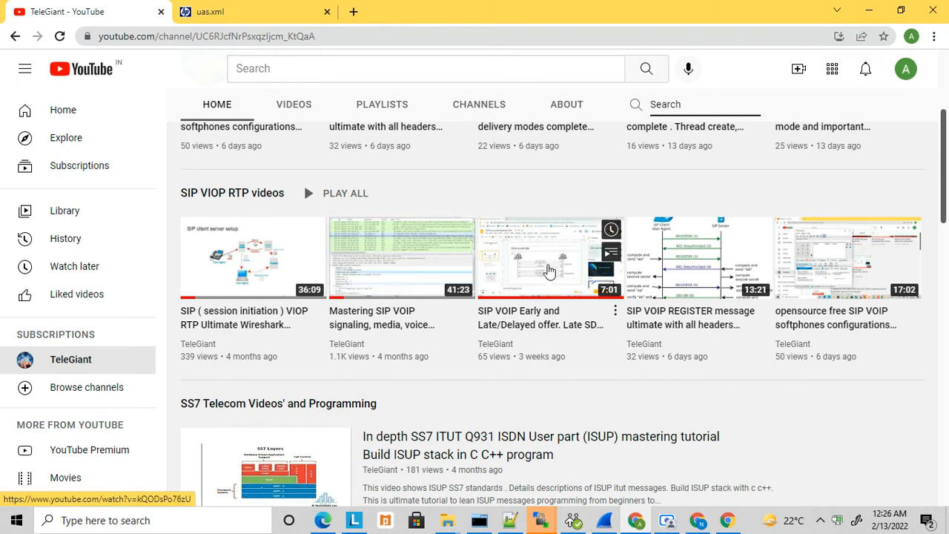
{"action": "mouse_move", "coordinate": [519, 412]}
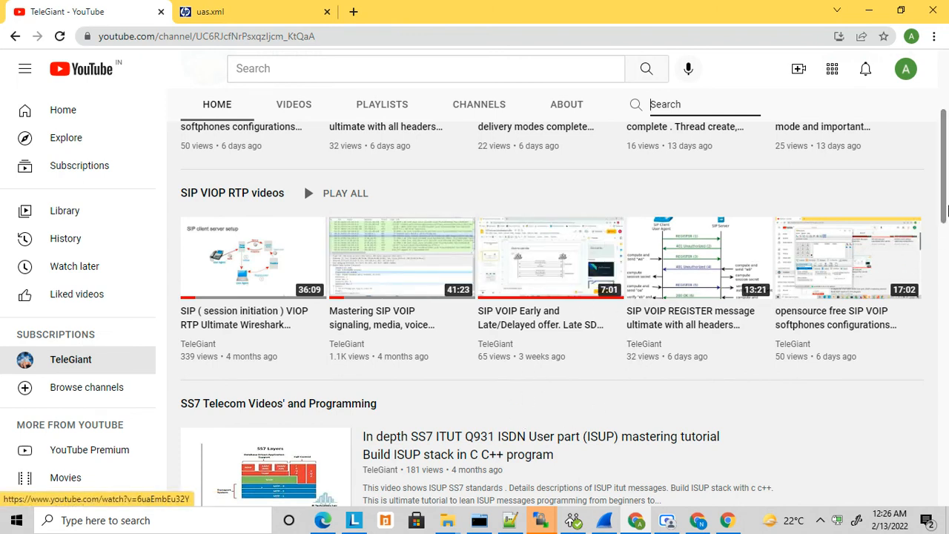
{"action": "scroll", "scroll_direction": "down", "scroll_amount": 3}
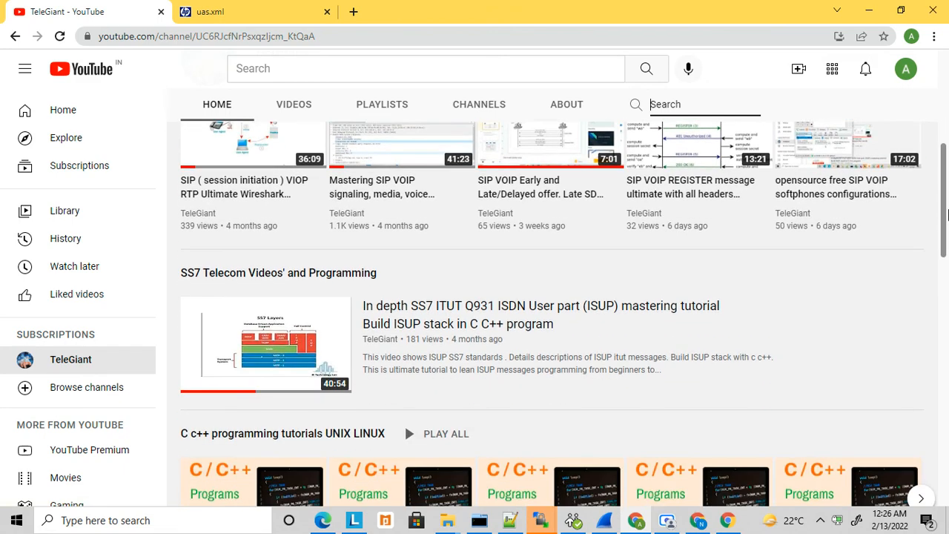
{"action": "scroll", "scroll_direction": "up", "scroll_amount": 3}
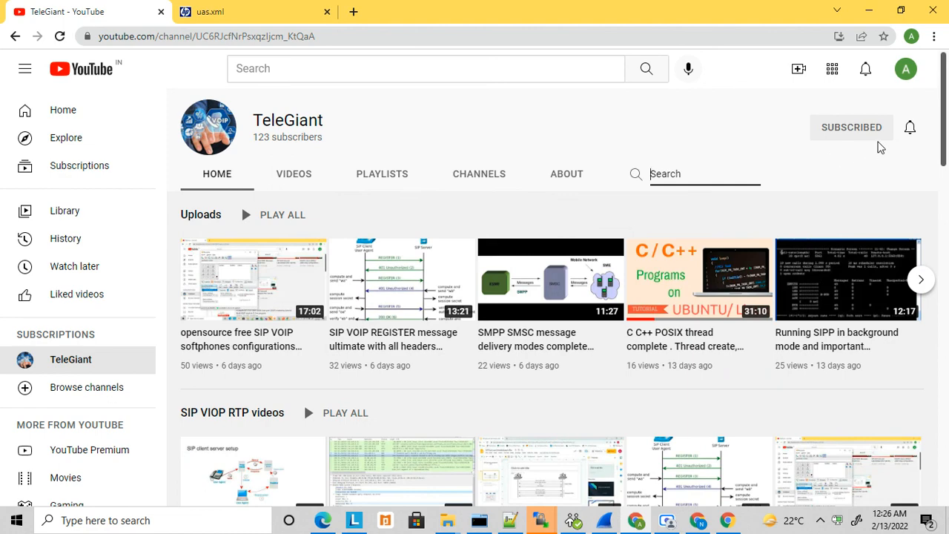
{"action": "mouse_move", "coordinate": [882, 139]}
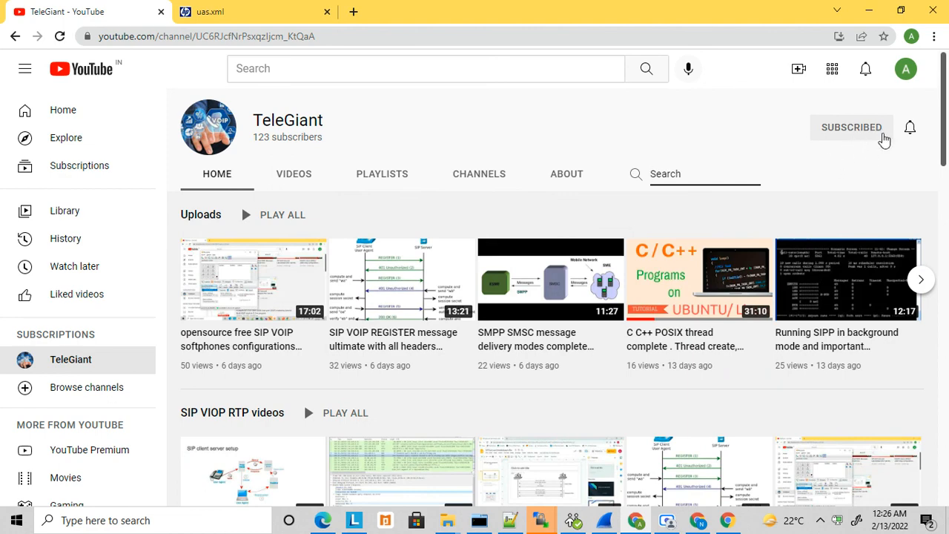
{"action": "mouse_move", "coordinate": [873, 148]}
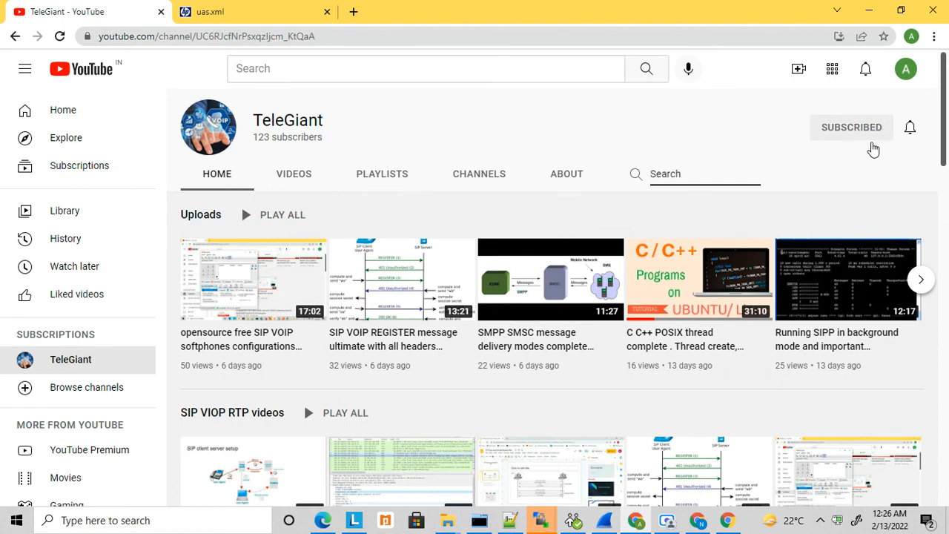
{"action": "mouse_move", "coordinate": [655, 512]}
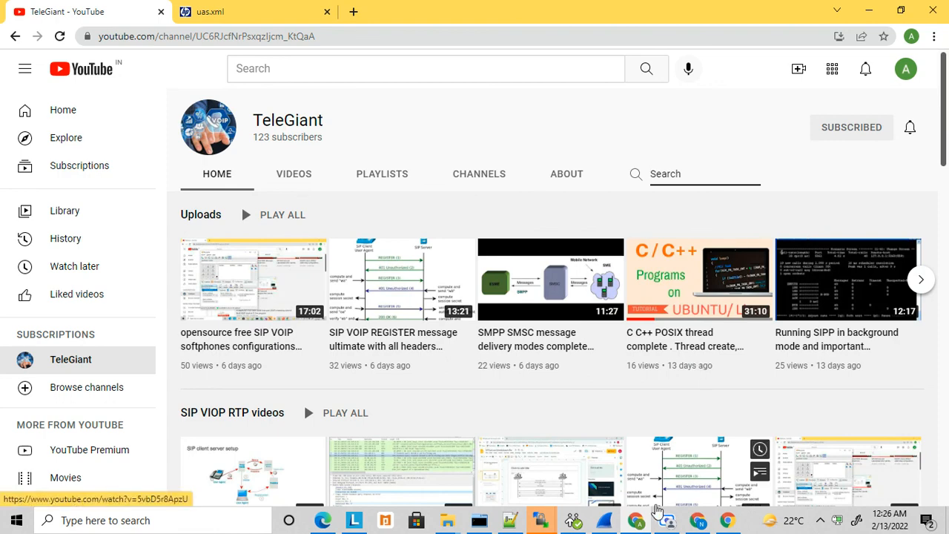